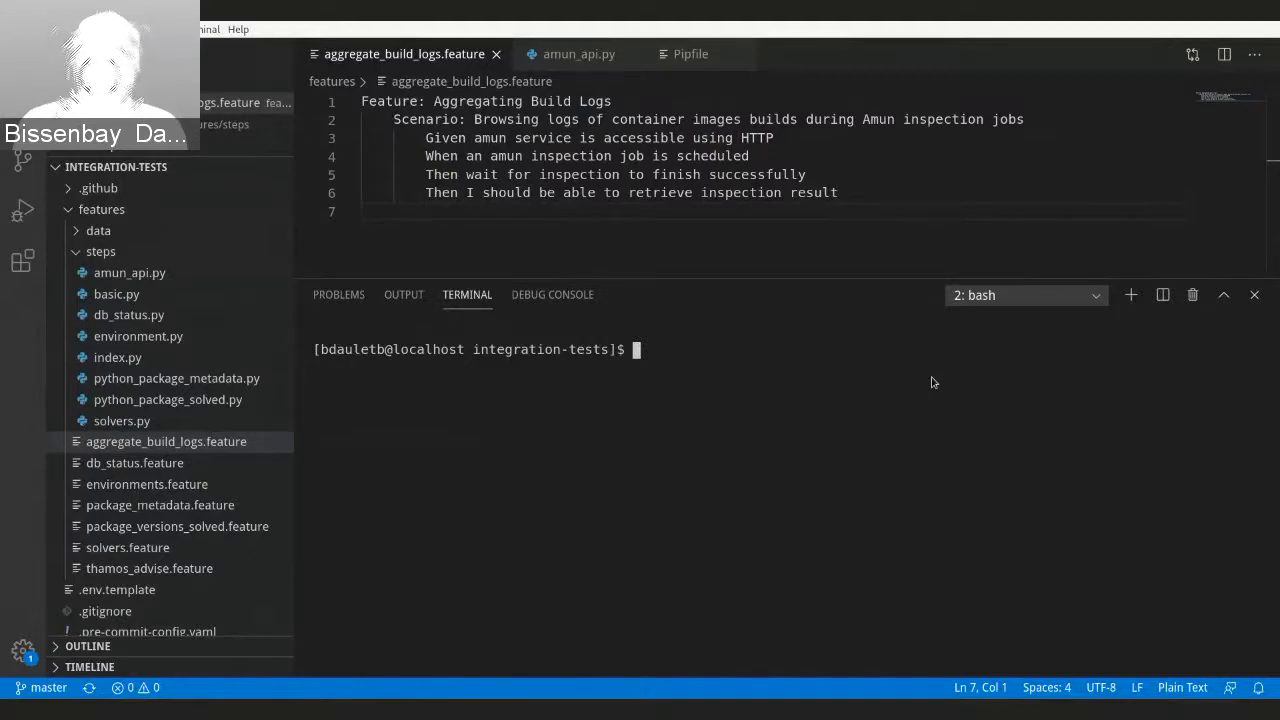
# - Run ./test.sh in the terminal to start the integration tests
pyautogui.write('./')
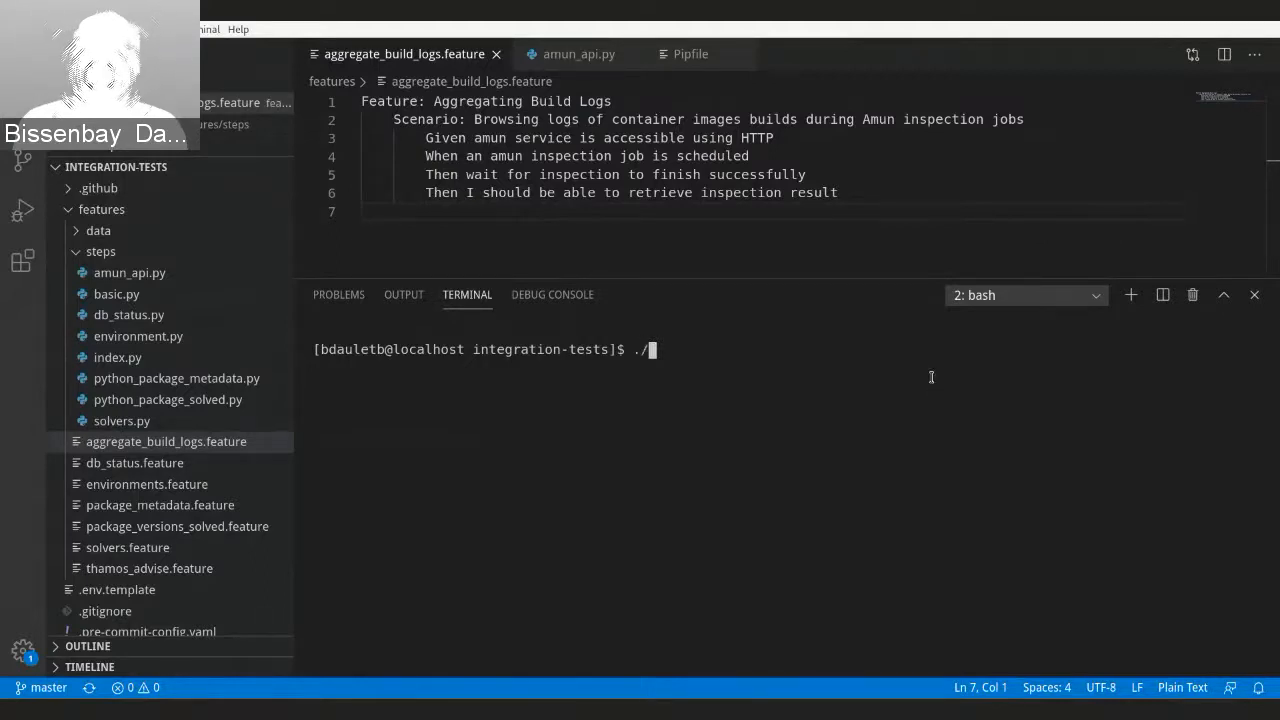
pyautogui.write('test.sh')
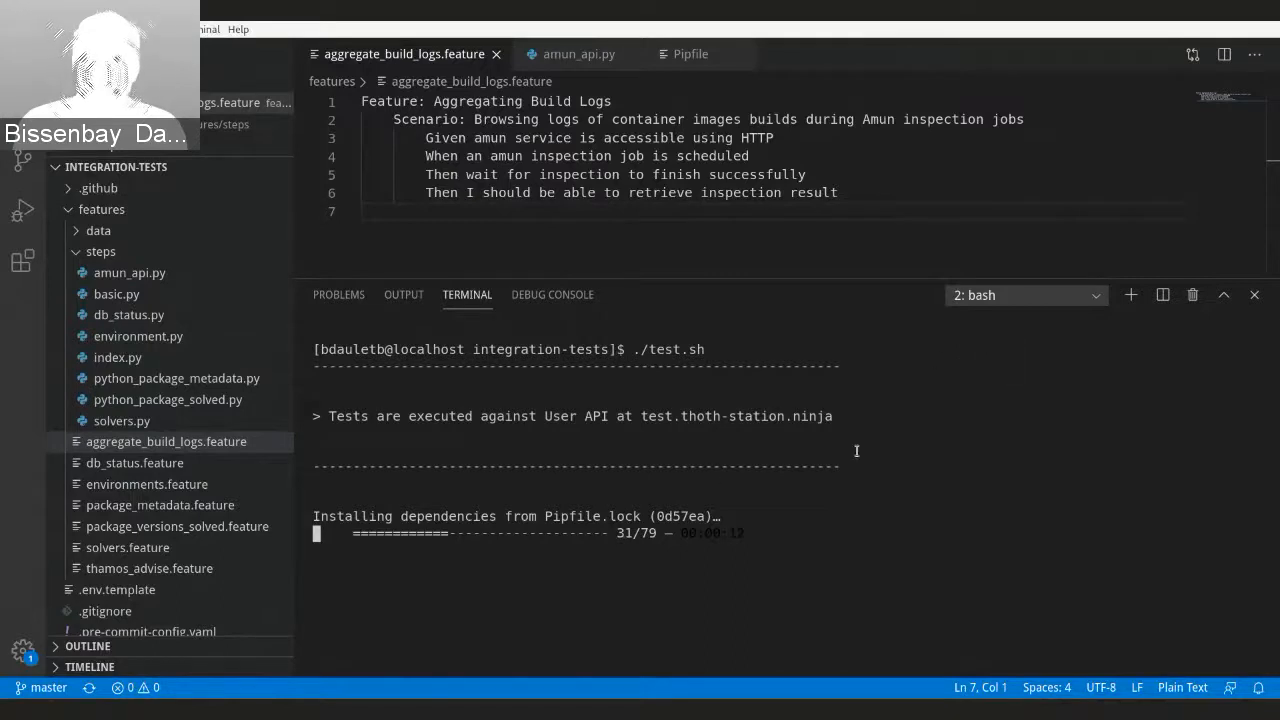
# - Switch the terminal to the '1: bash' session showing the finished test run
pyautogui.click(1024, 296)
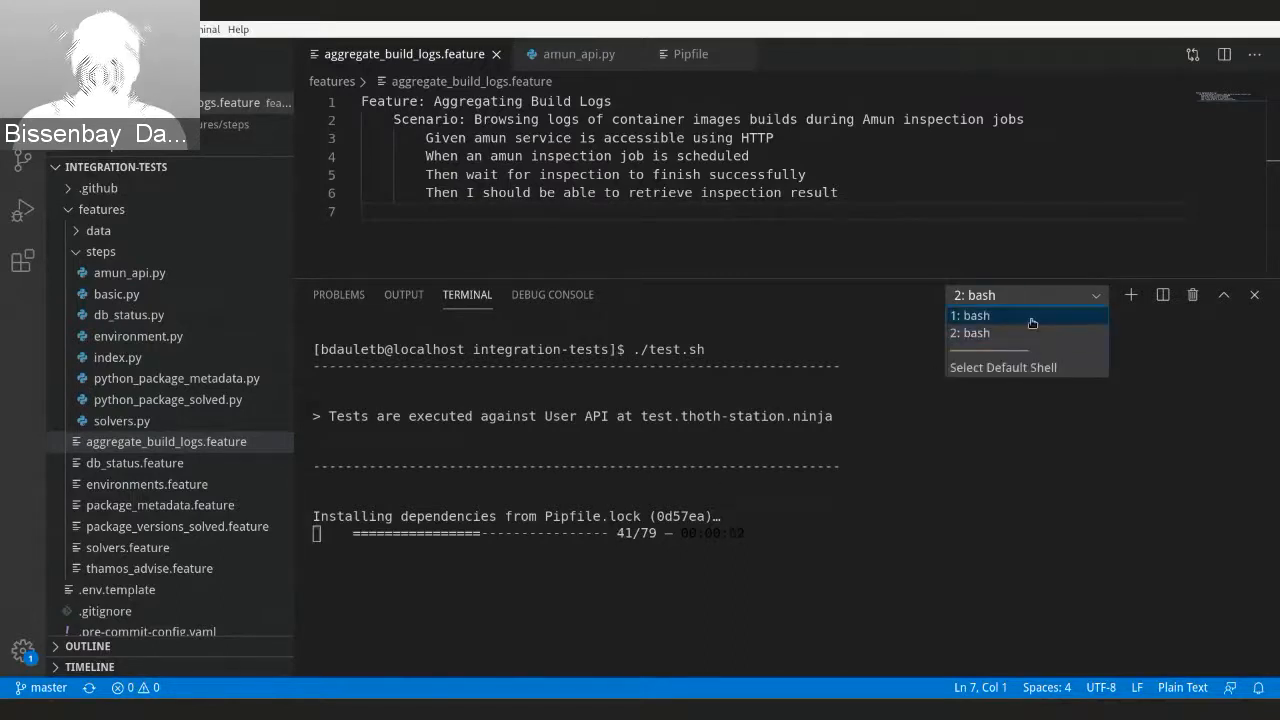
pyautogui.click(968, 316)
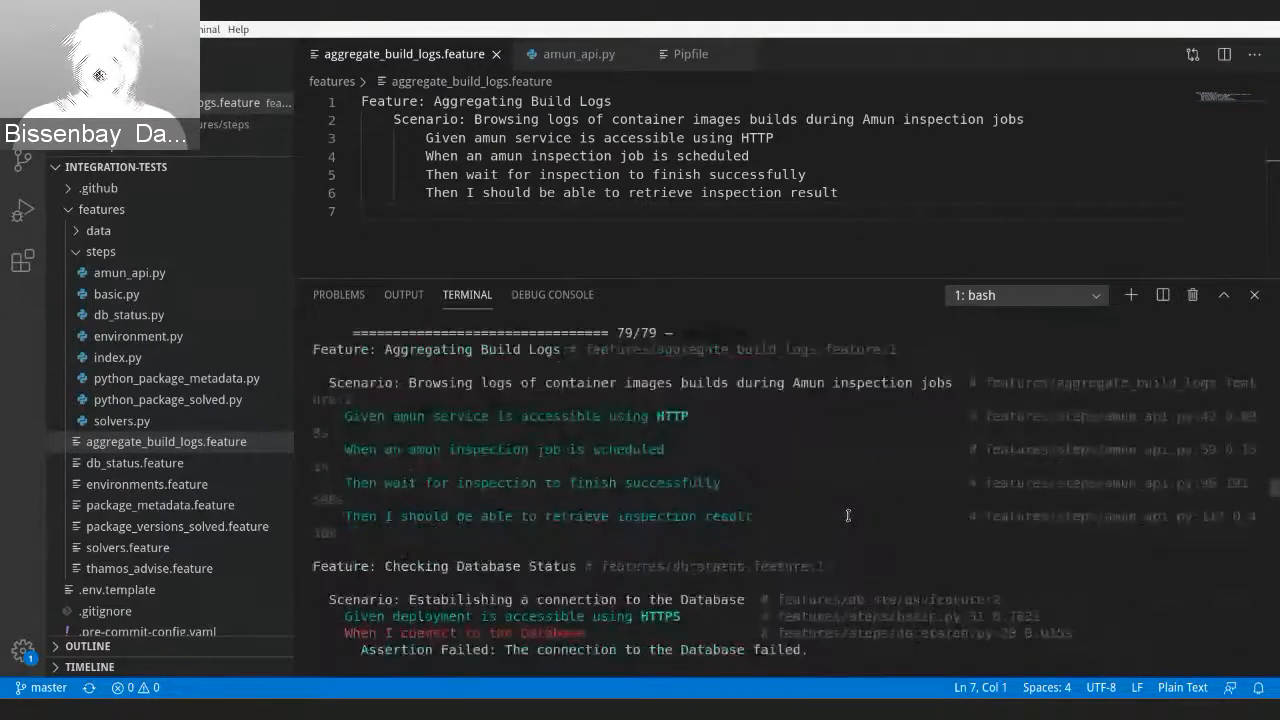
# - Scroll the terminal output to the four passing Aggregating Build Logs step lines
pyautogui.scroll(-3)
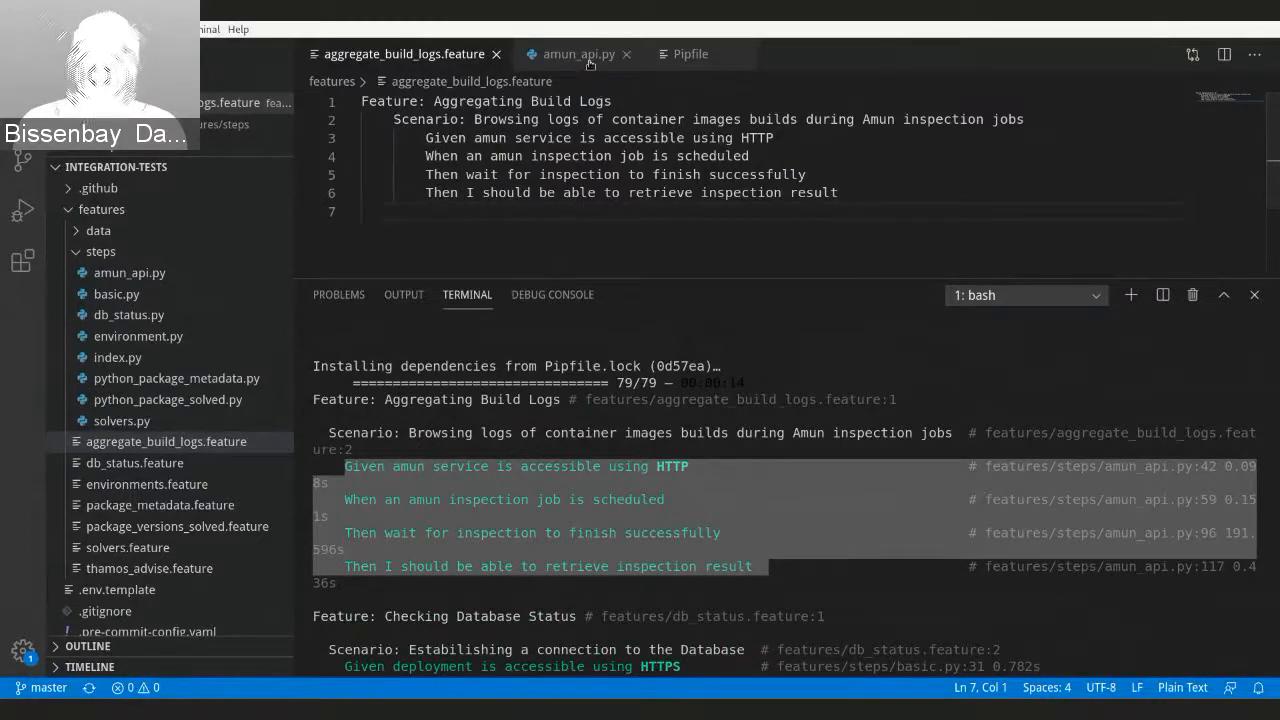
# - Check the amun package in the Pipfile, then view amun_api.py scrolled to amun_schedule
pyautogui.click(578, 54)
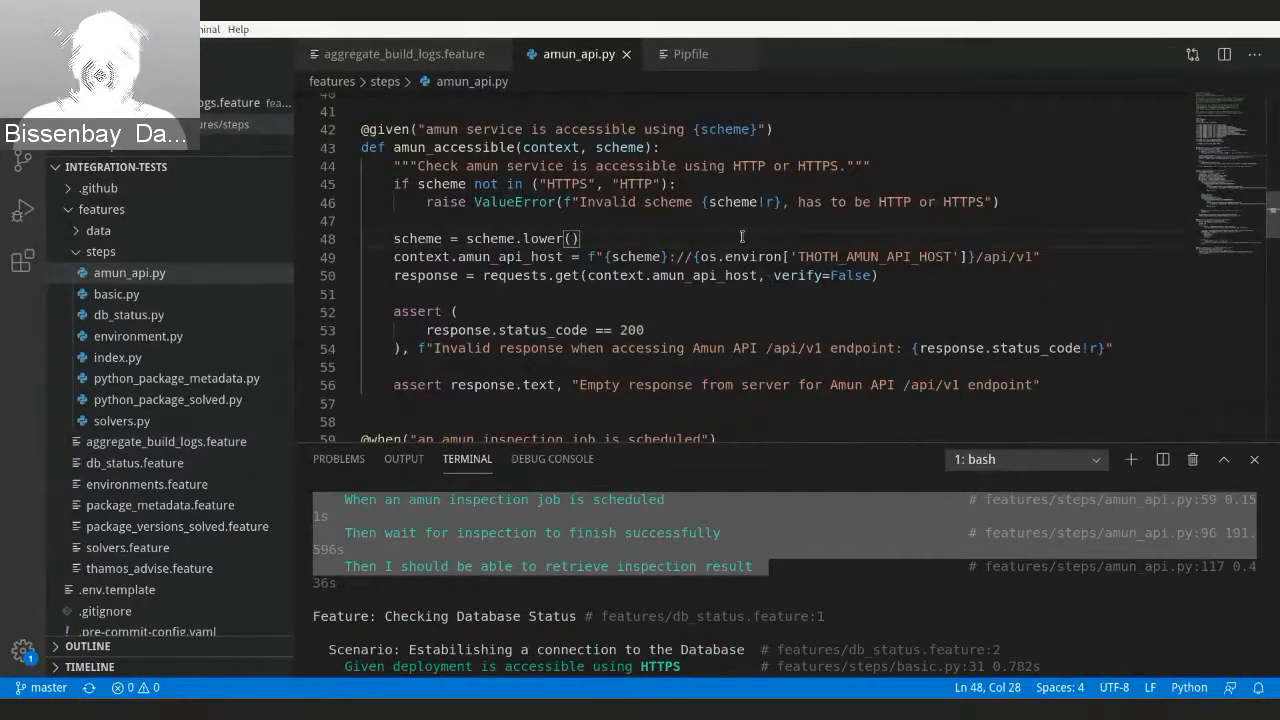
pyautogui.click(690, 54)
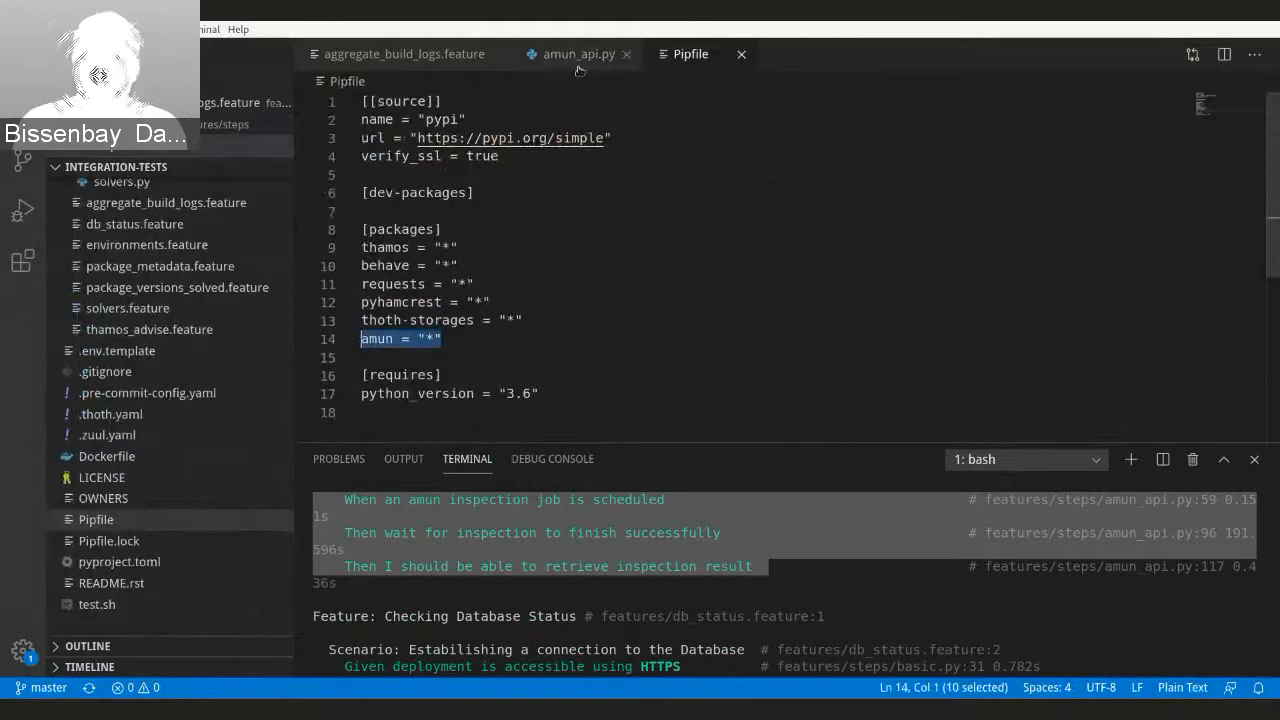
pyautogui.click(578, 54)
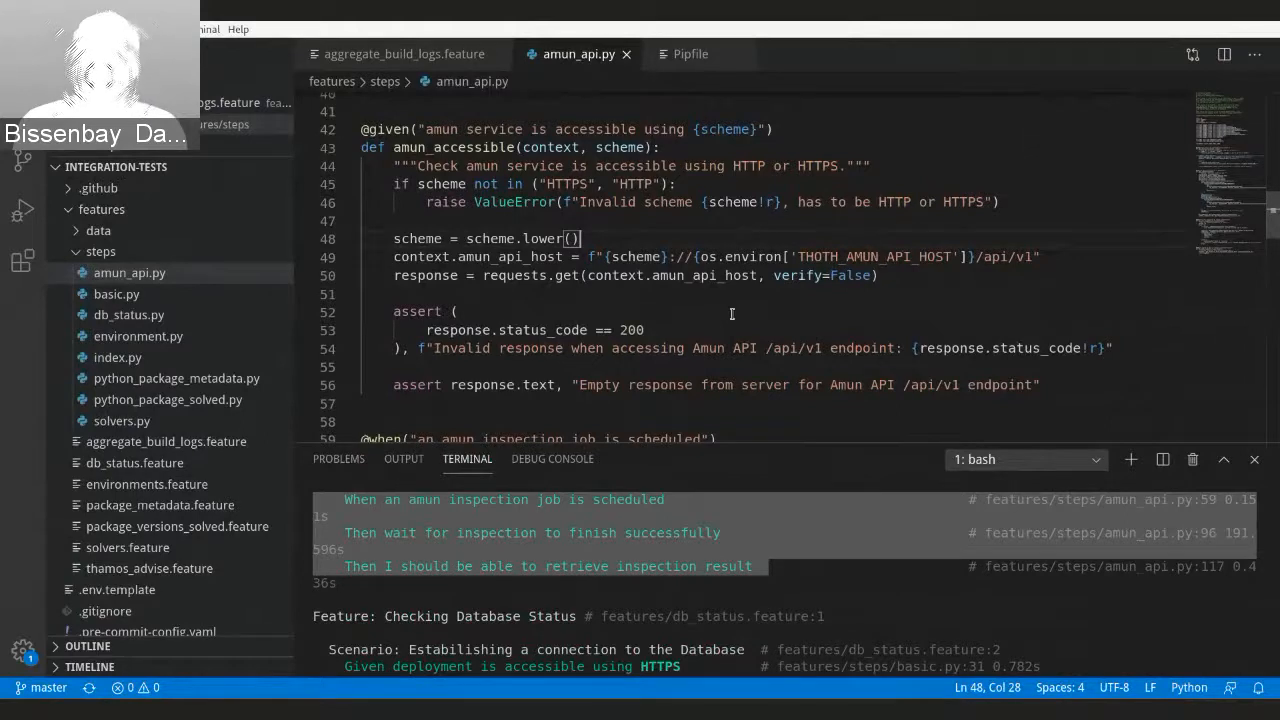
pyautogui.scroll(-3)
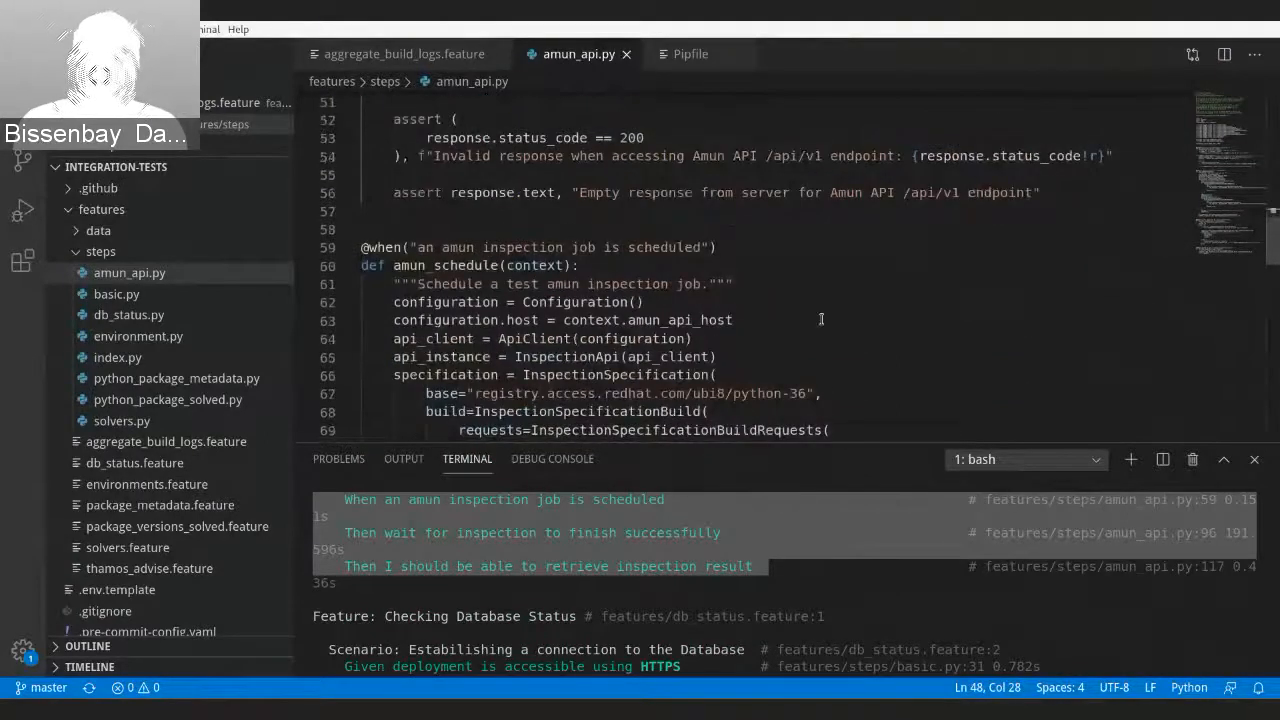